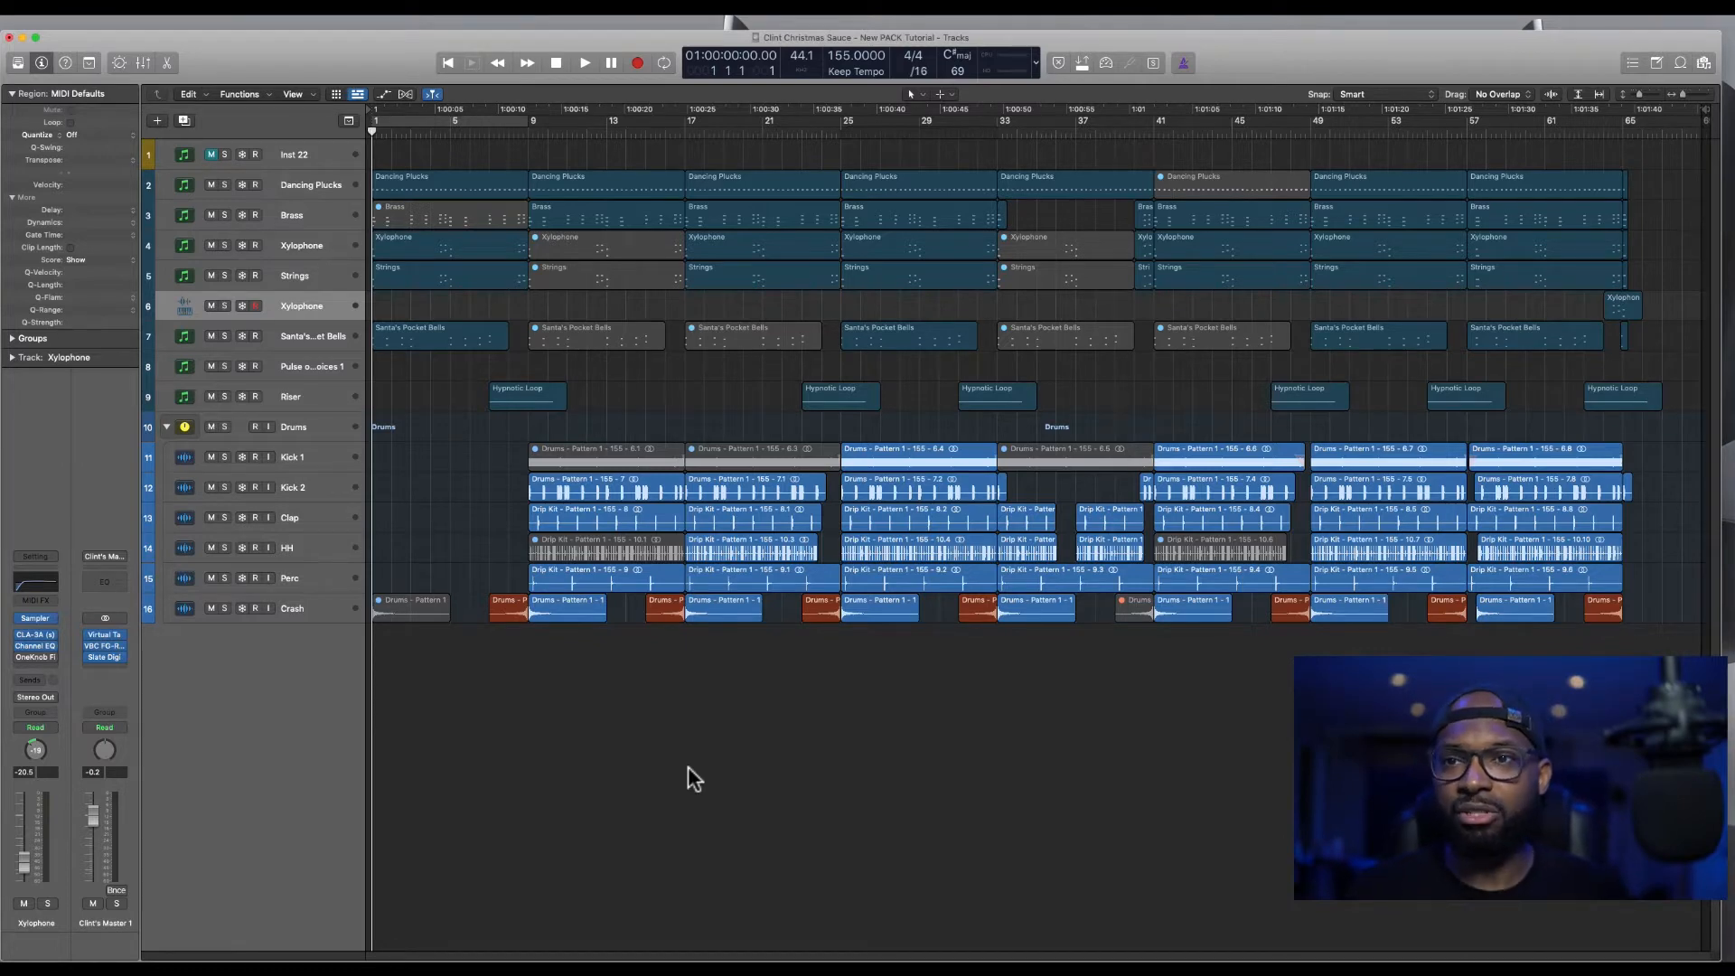
mouse_move(1058, 797)
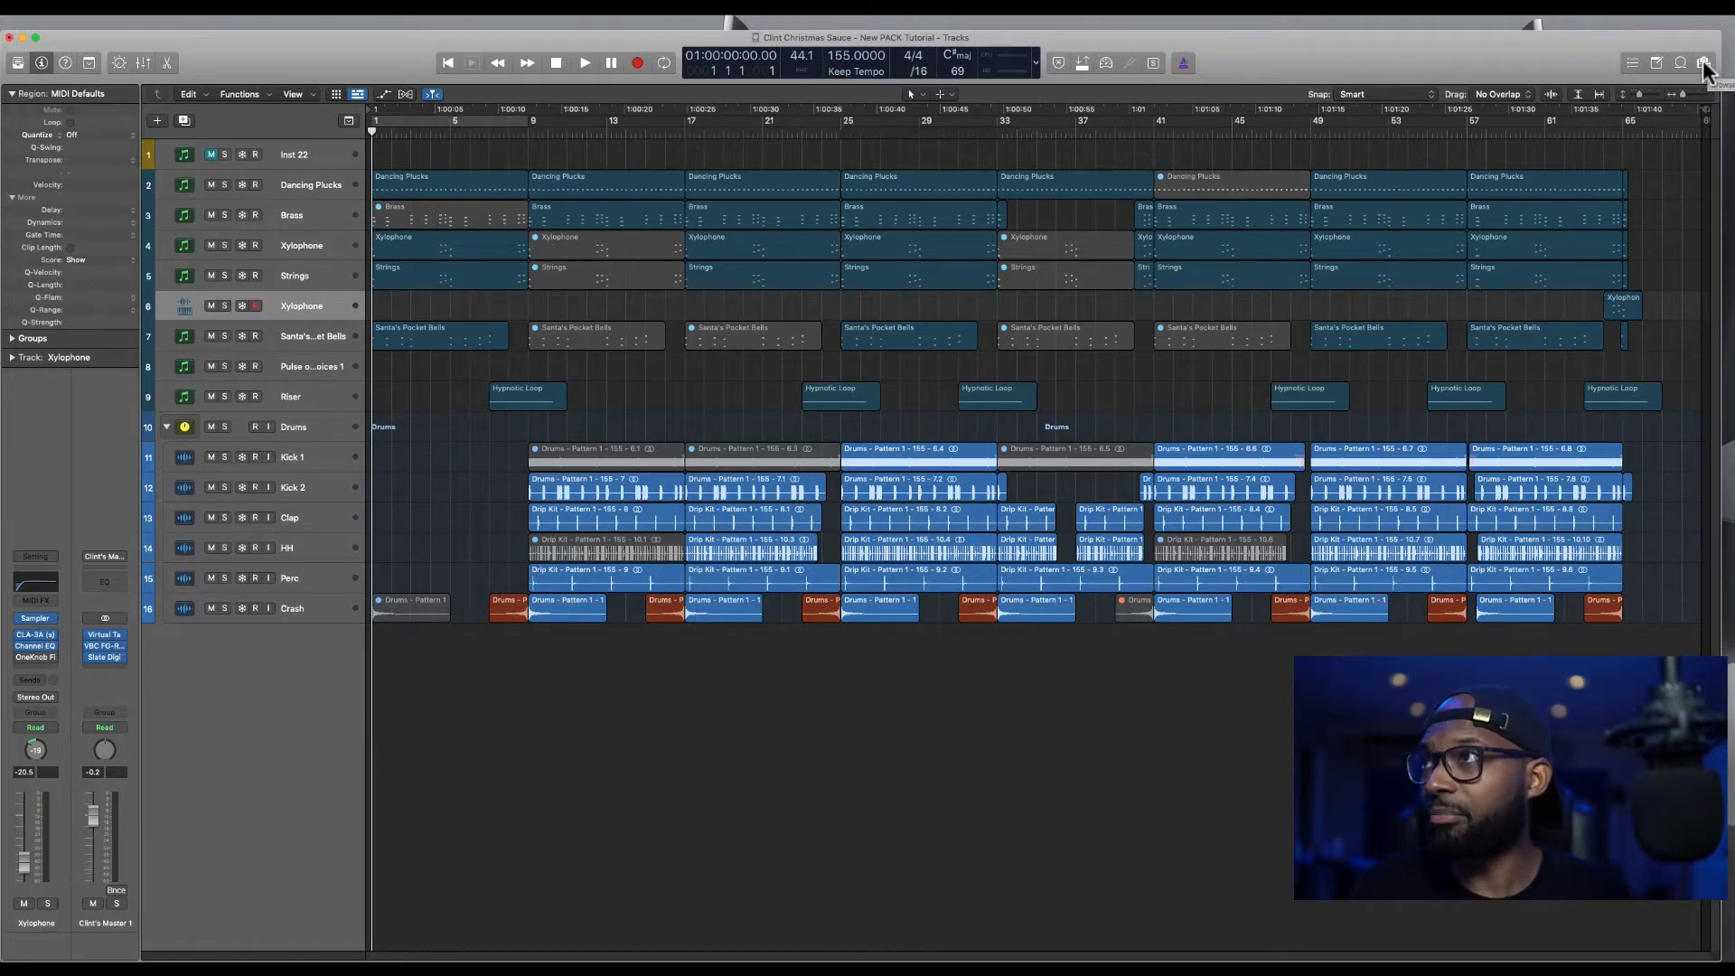
Show the file browser beside the tracks, briefly viewing Media before returning to All Files
left_click(1708, 63)
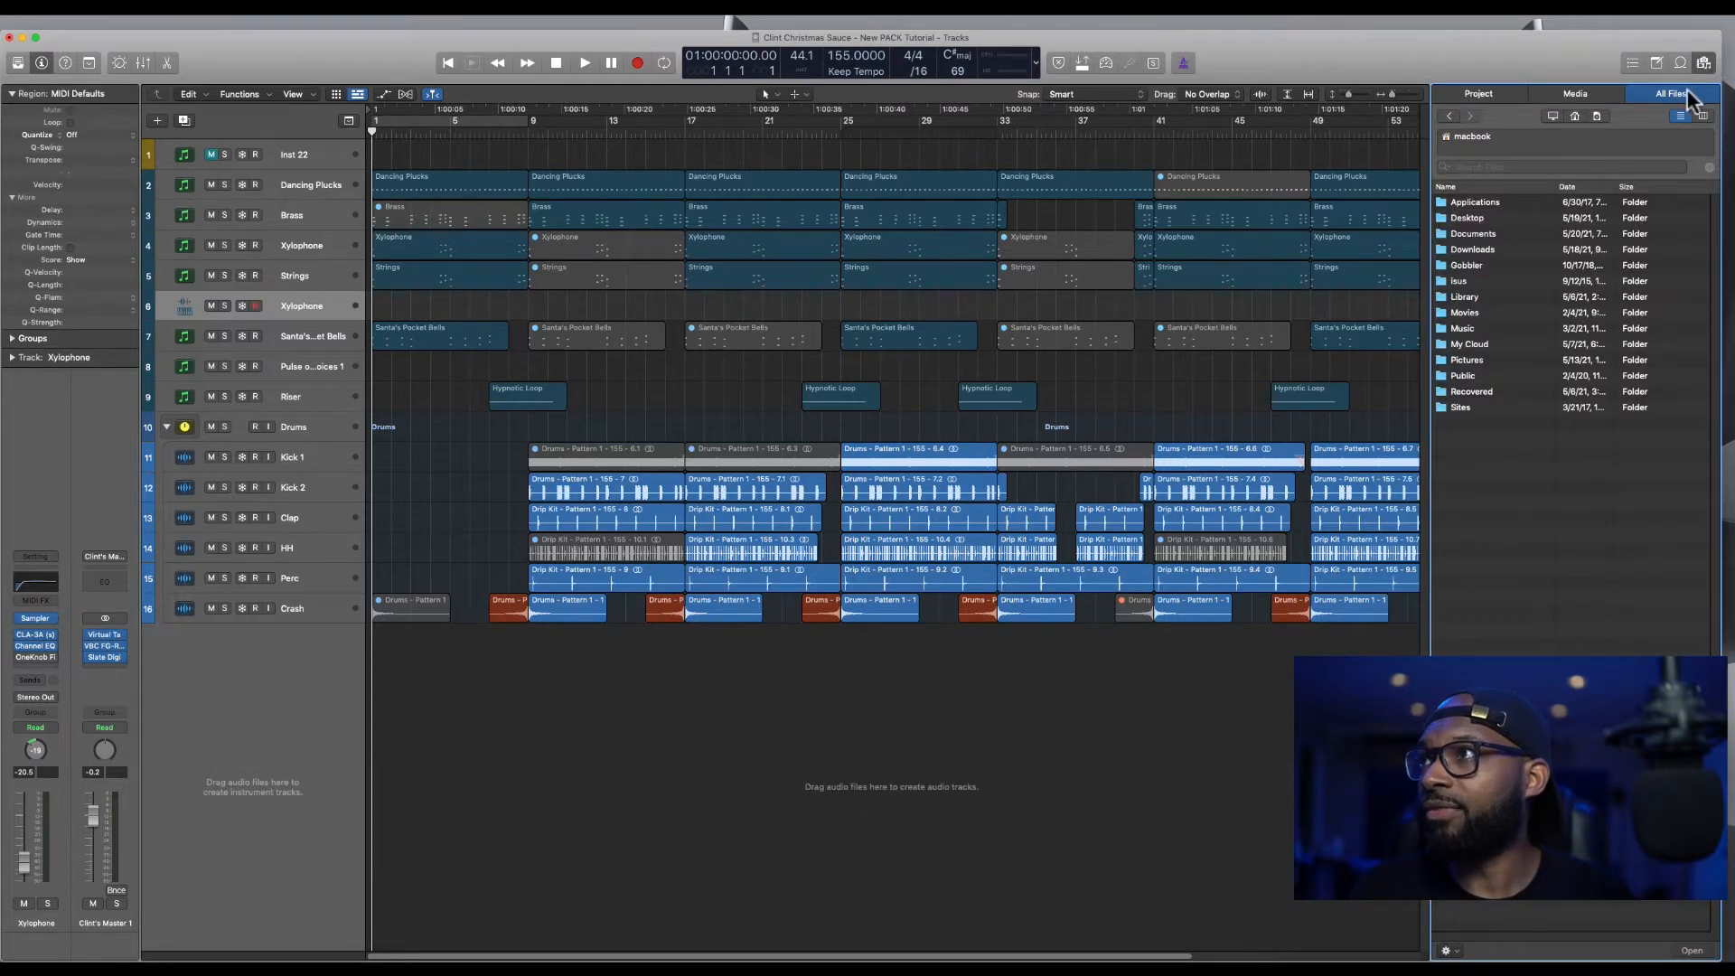
left_click(1575, 92)
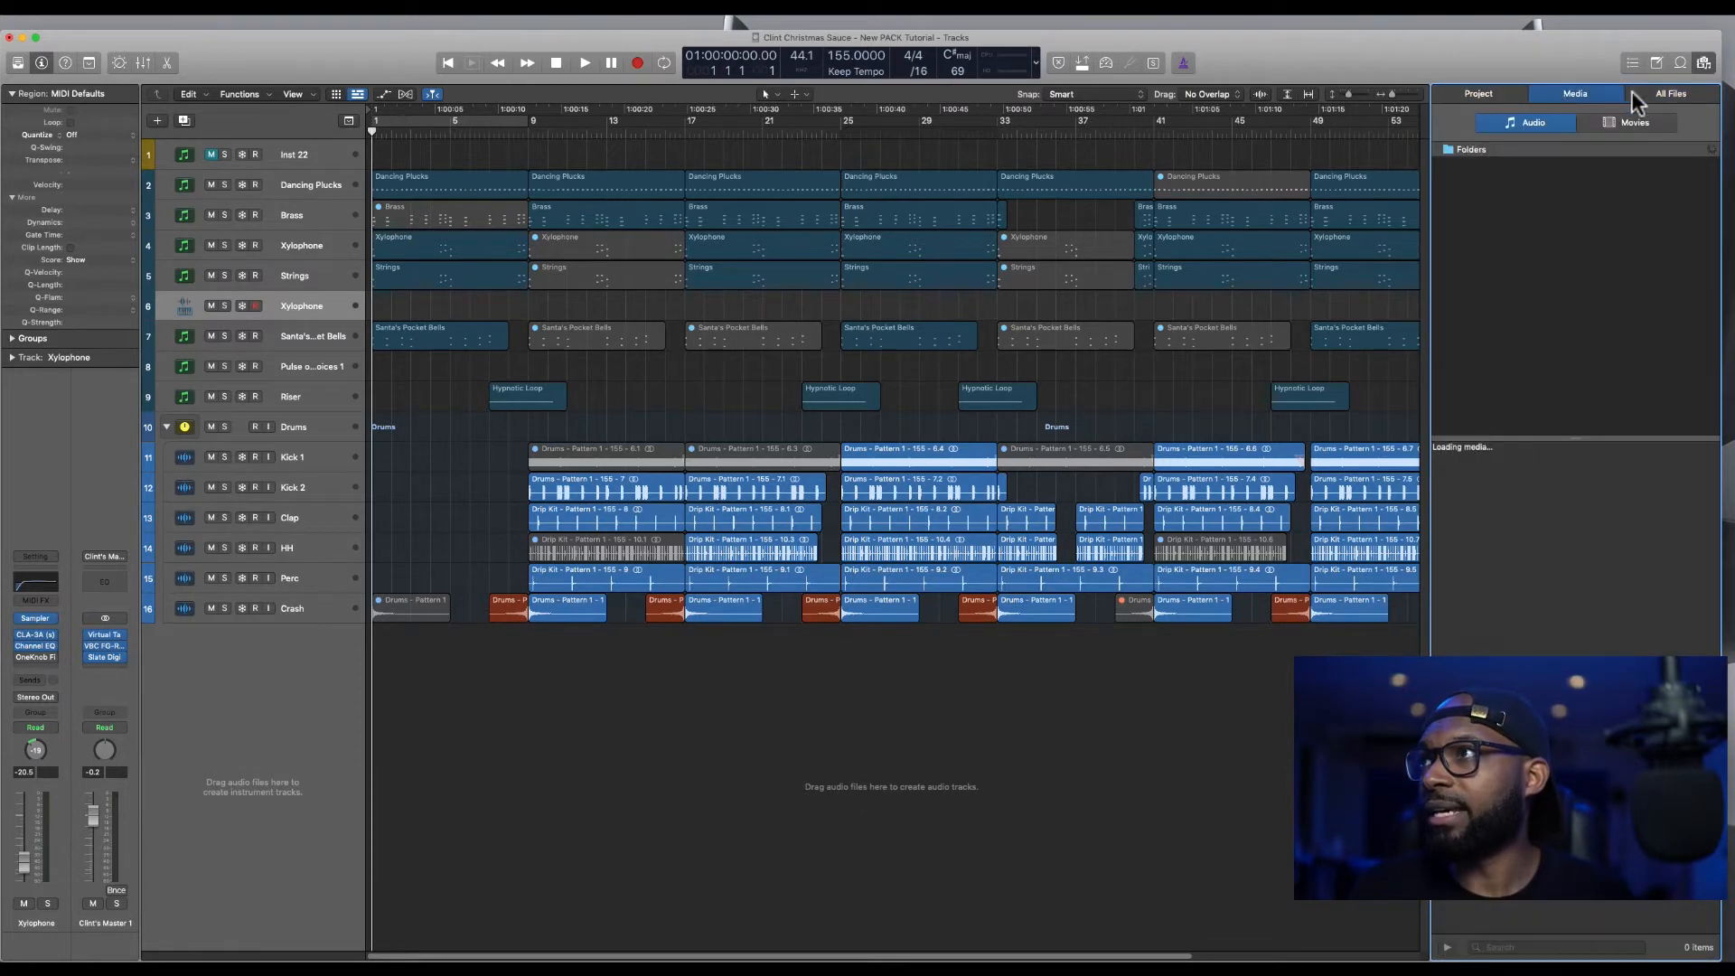
left_click(1670, 92)
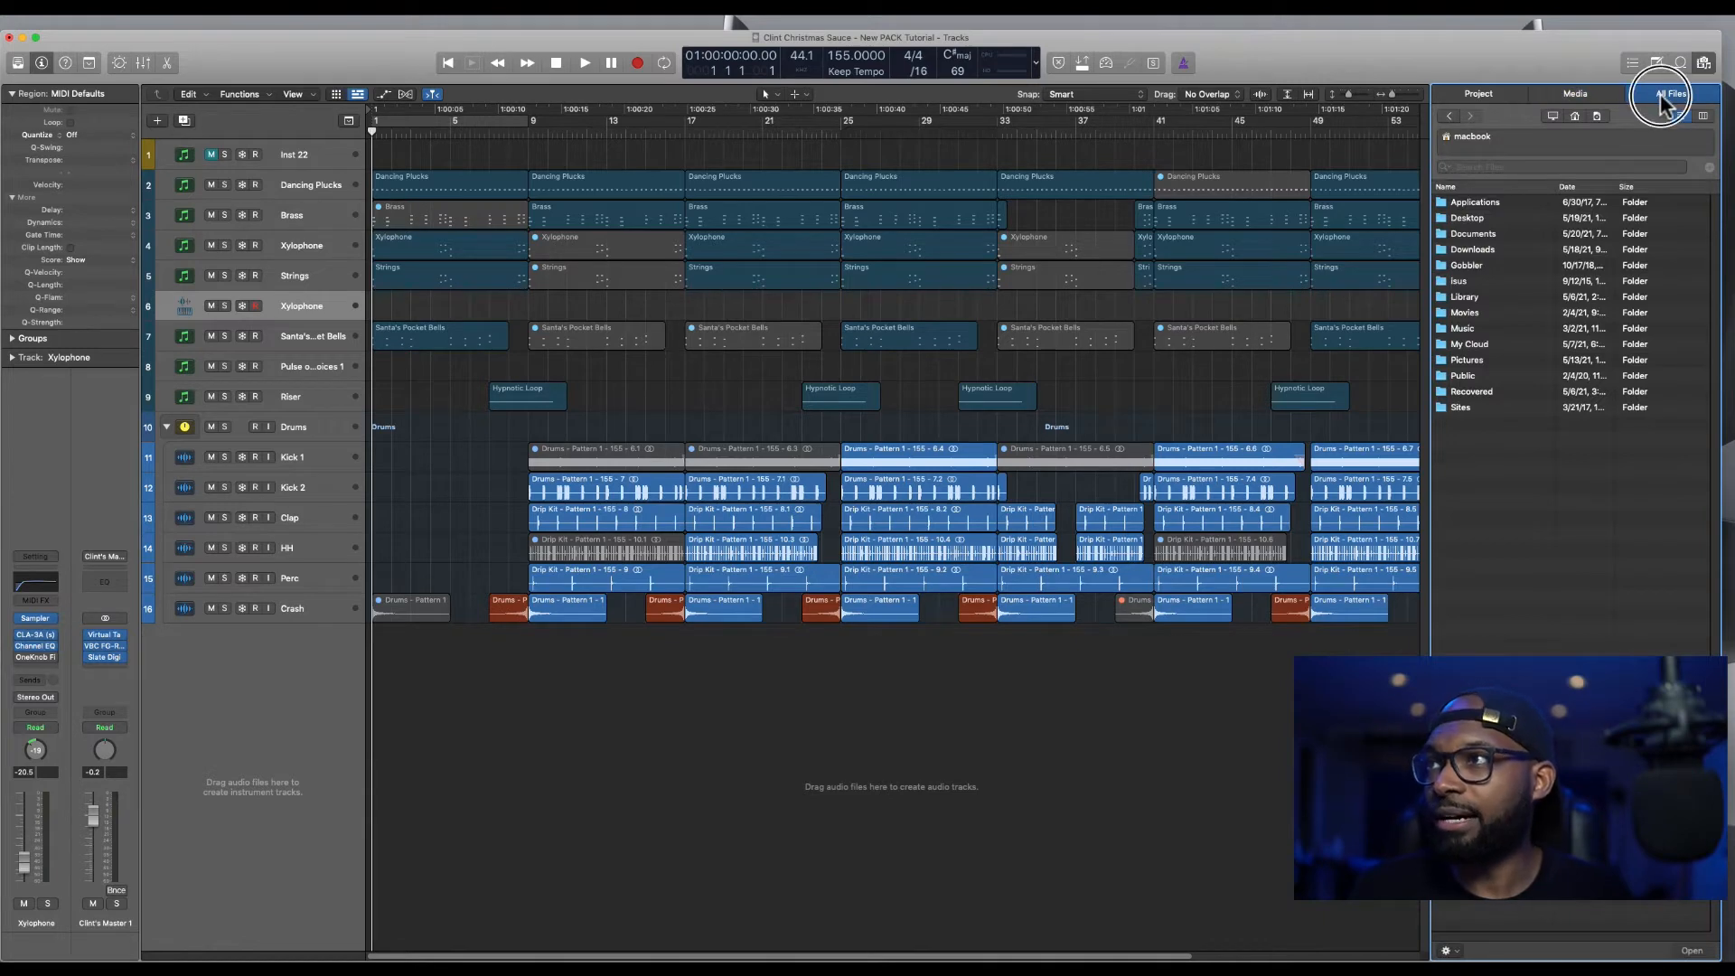
mouse_move(1487, 274)
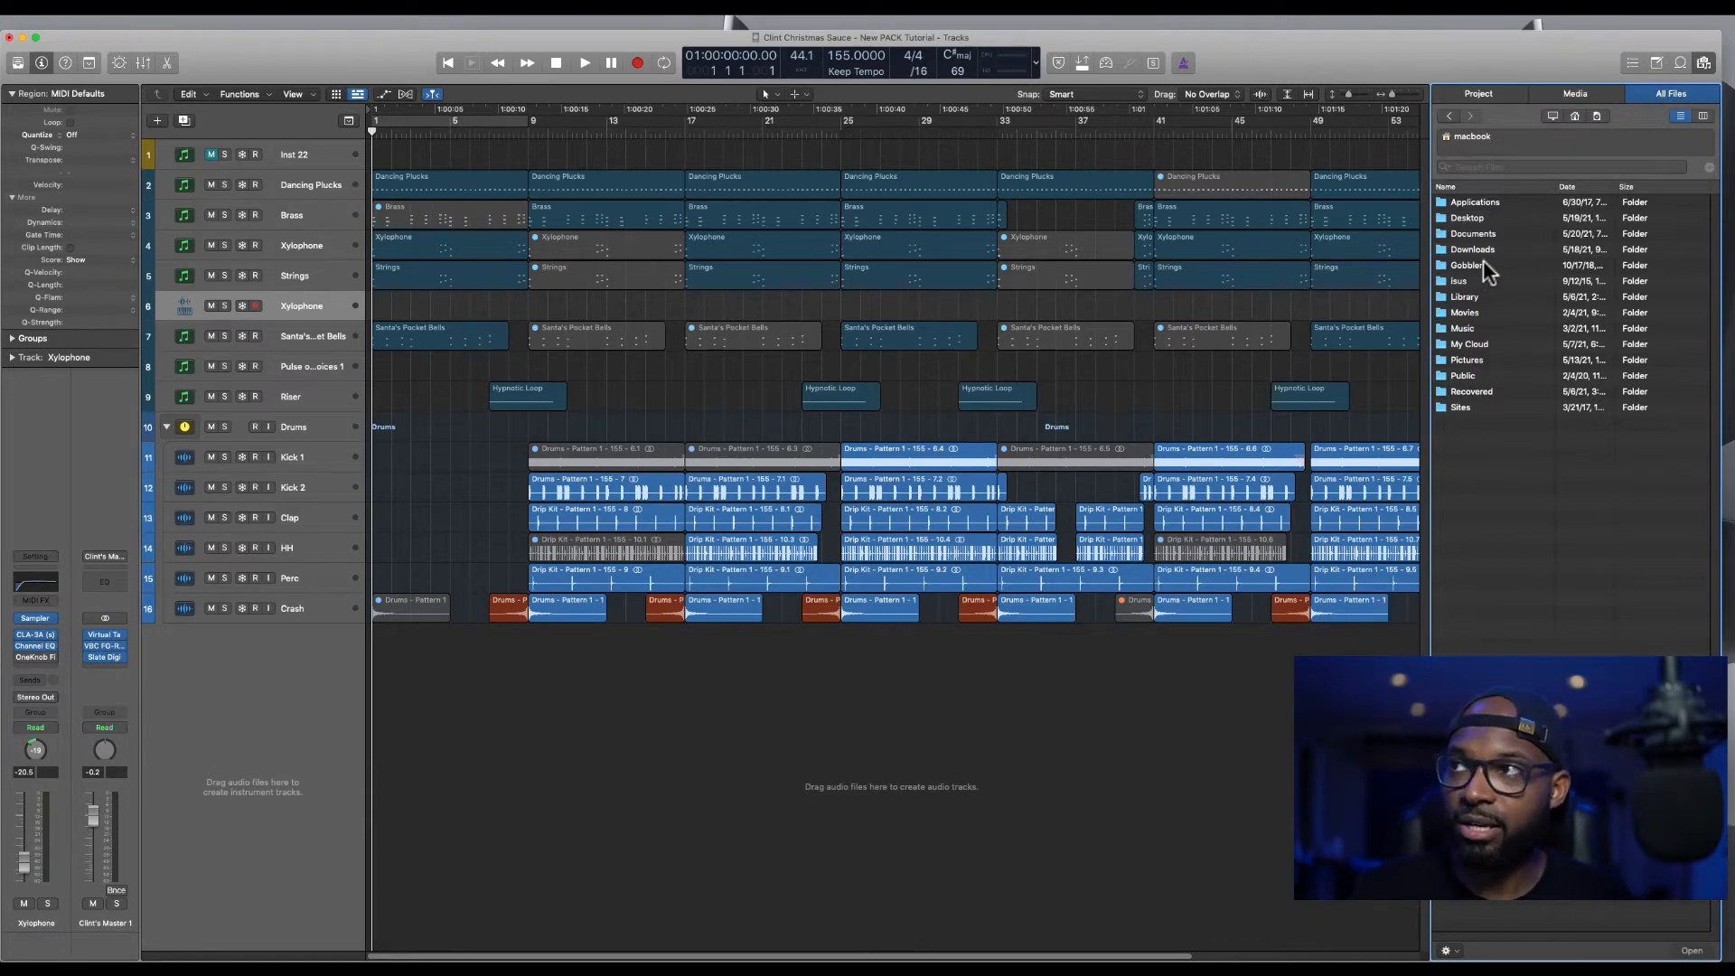
mouse_move(1475, 291)
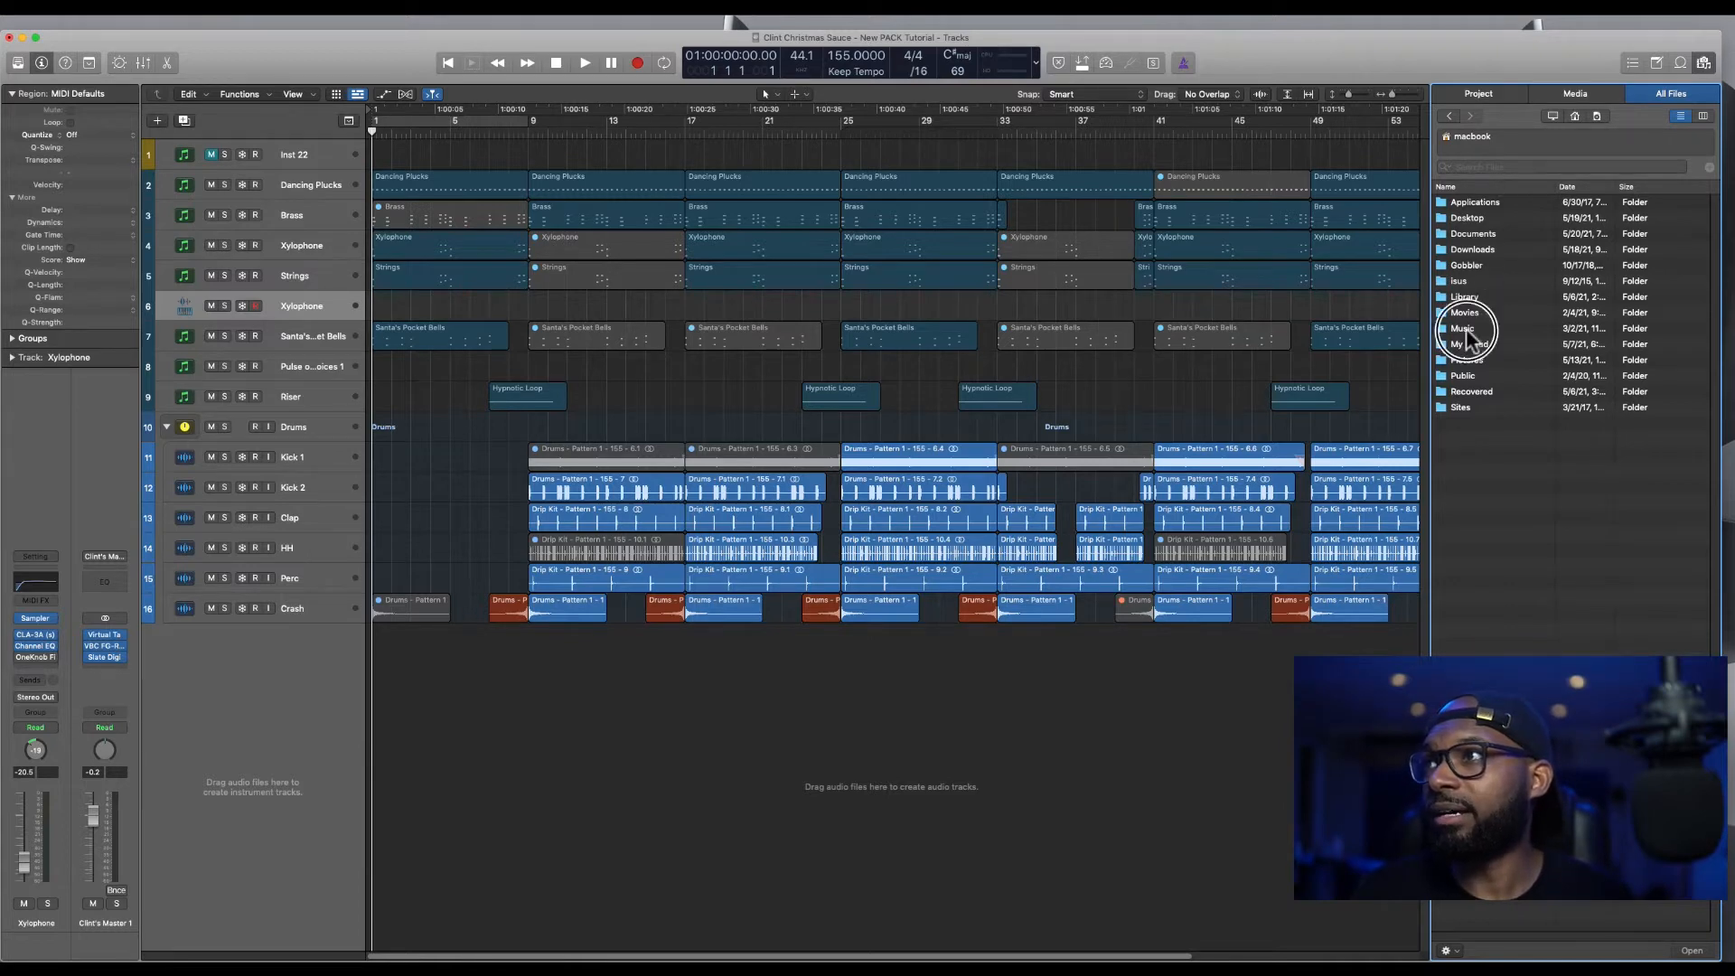
Drill into the Music folder and then its Logic subfolder of saved projects
double_click(1462, 327)
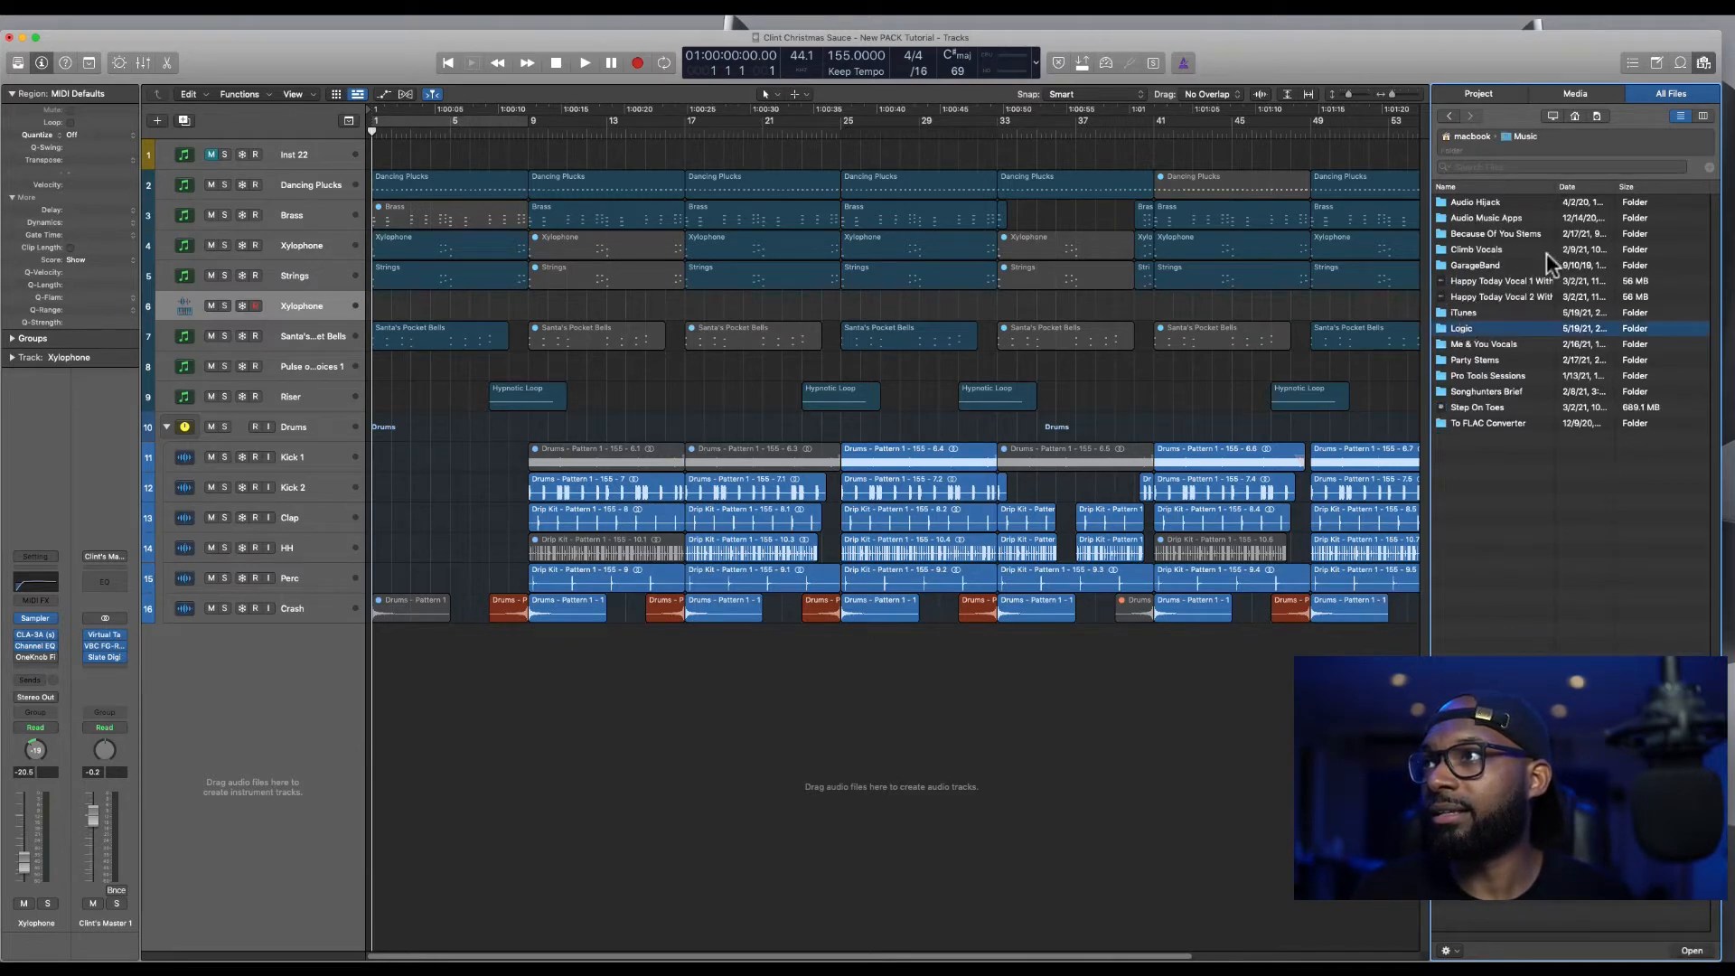
double_click(1462, 327)
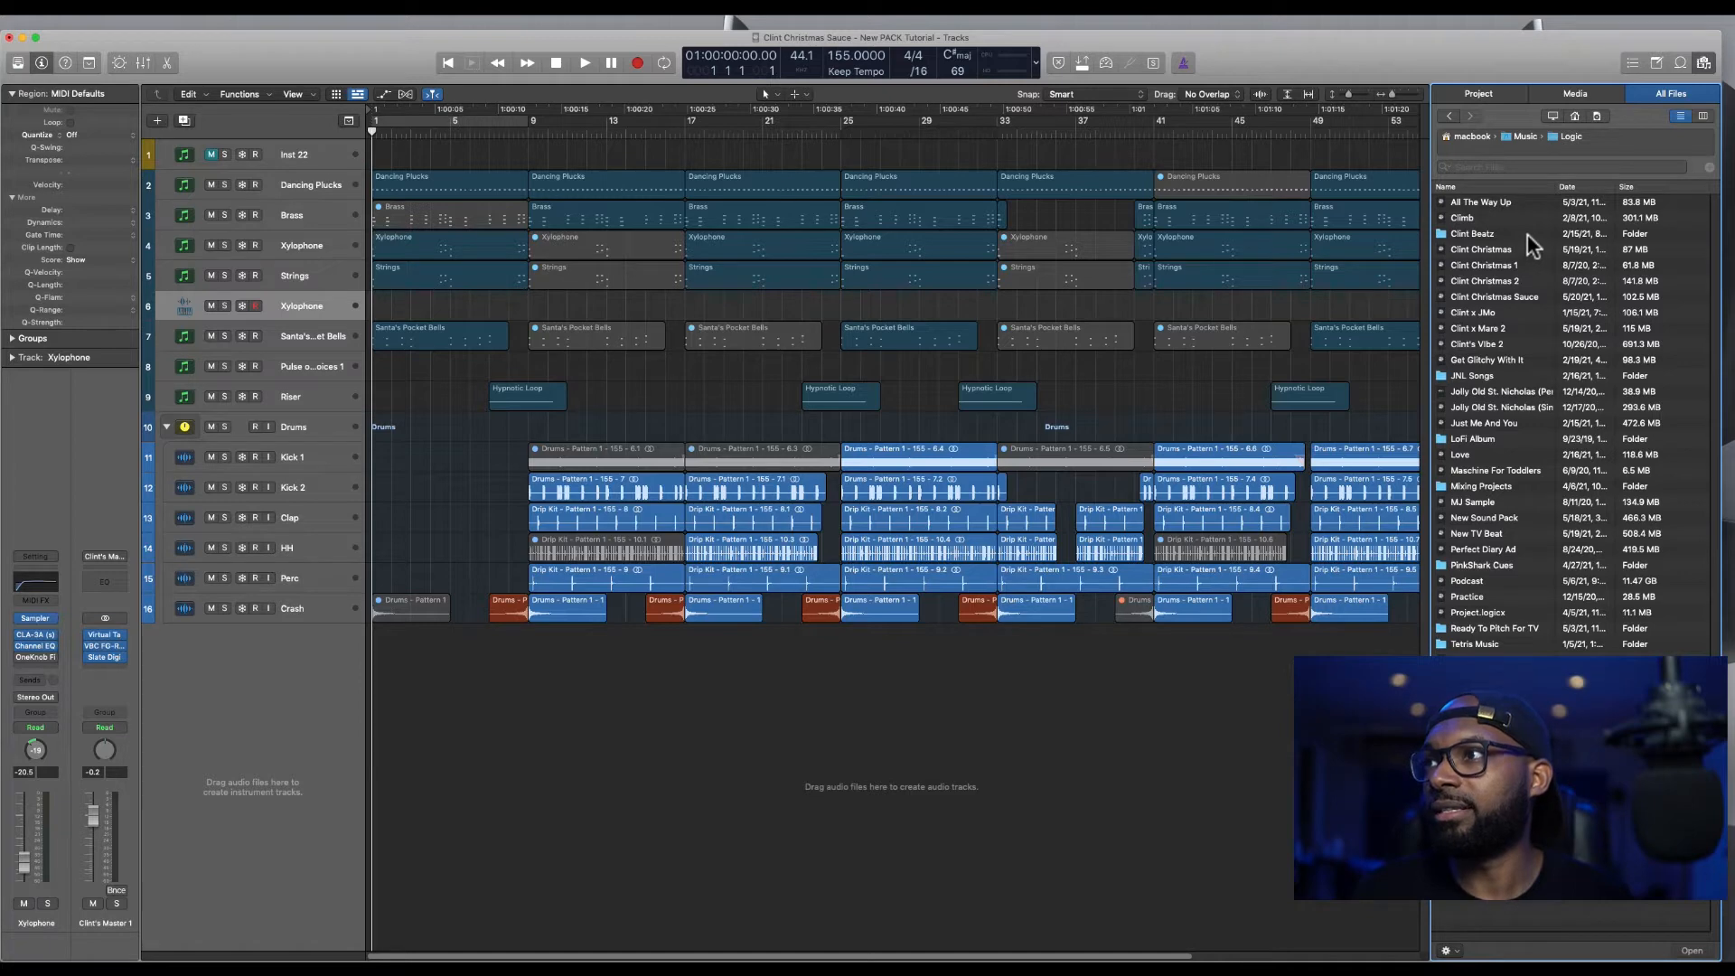
mouse_move(1530, 321)
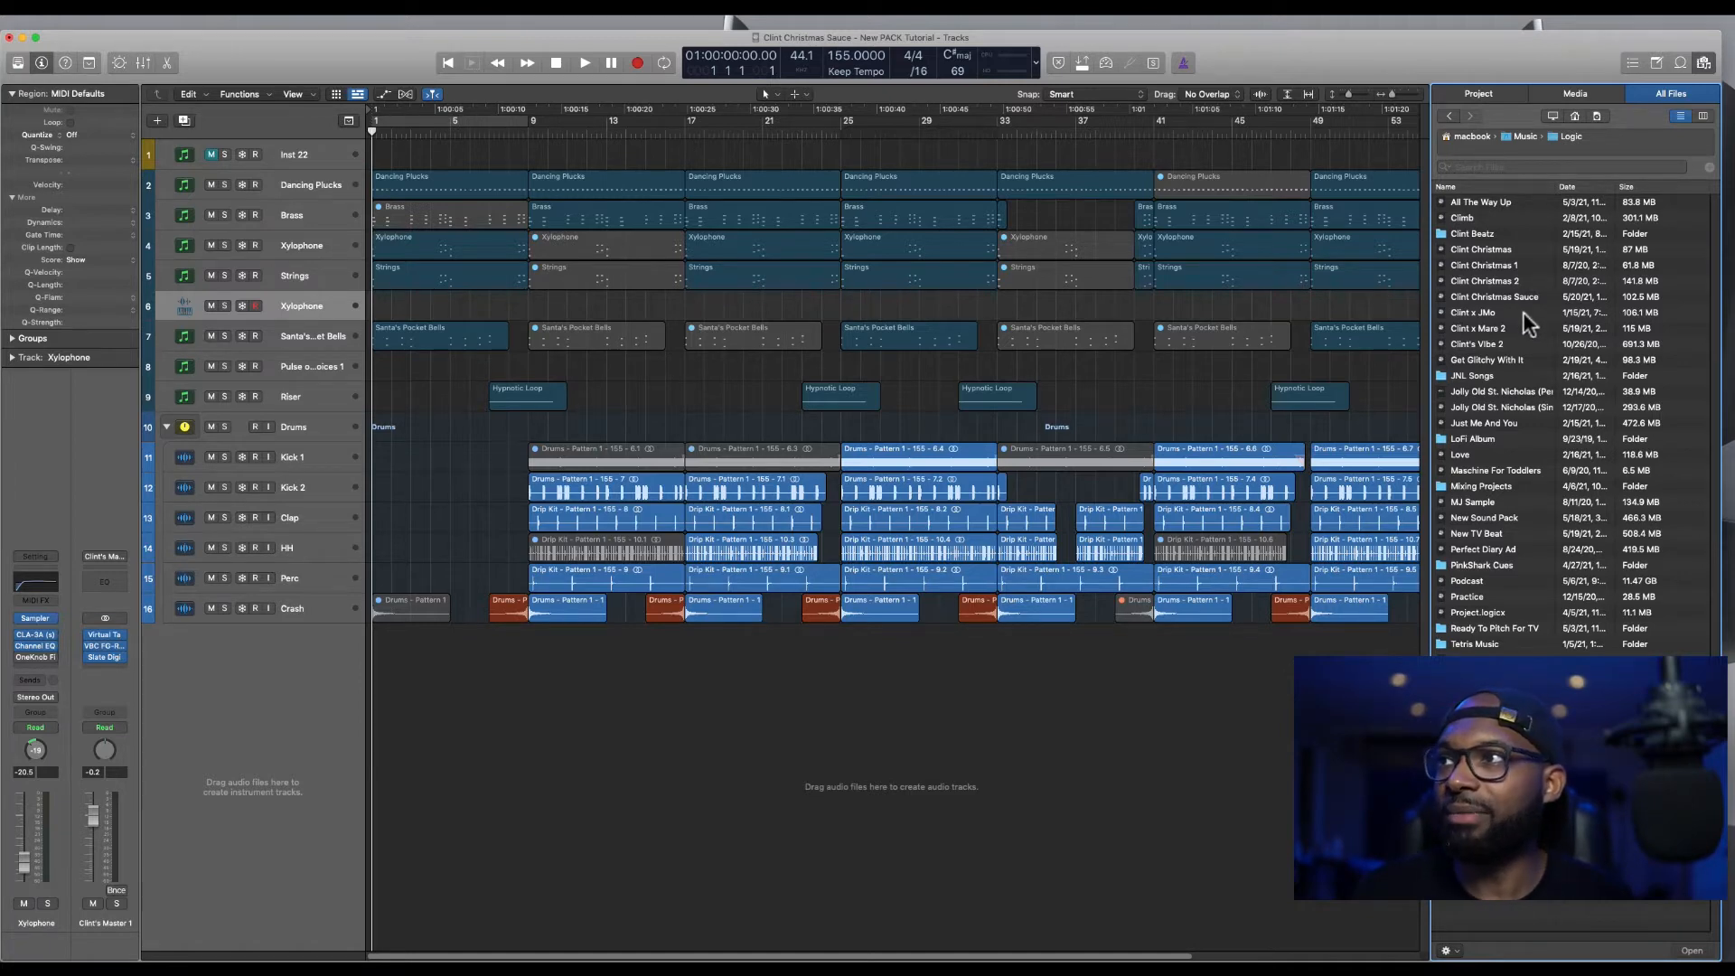
mouse_move(1494, 371)
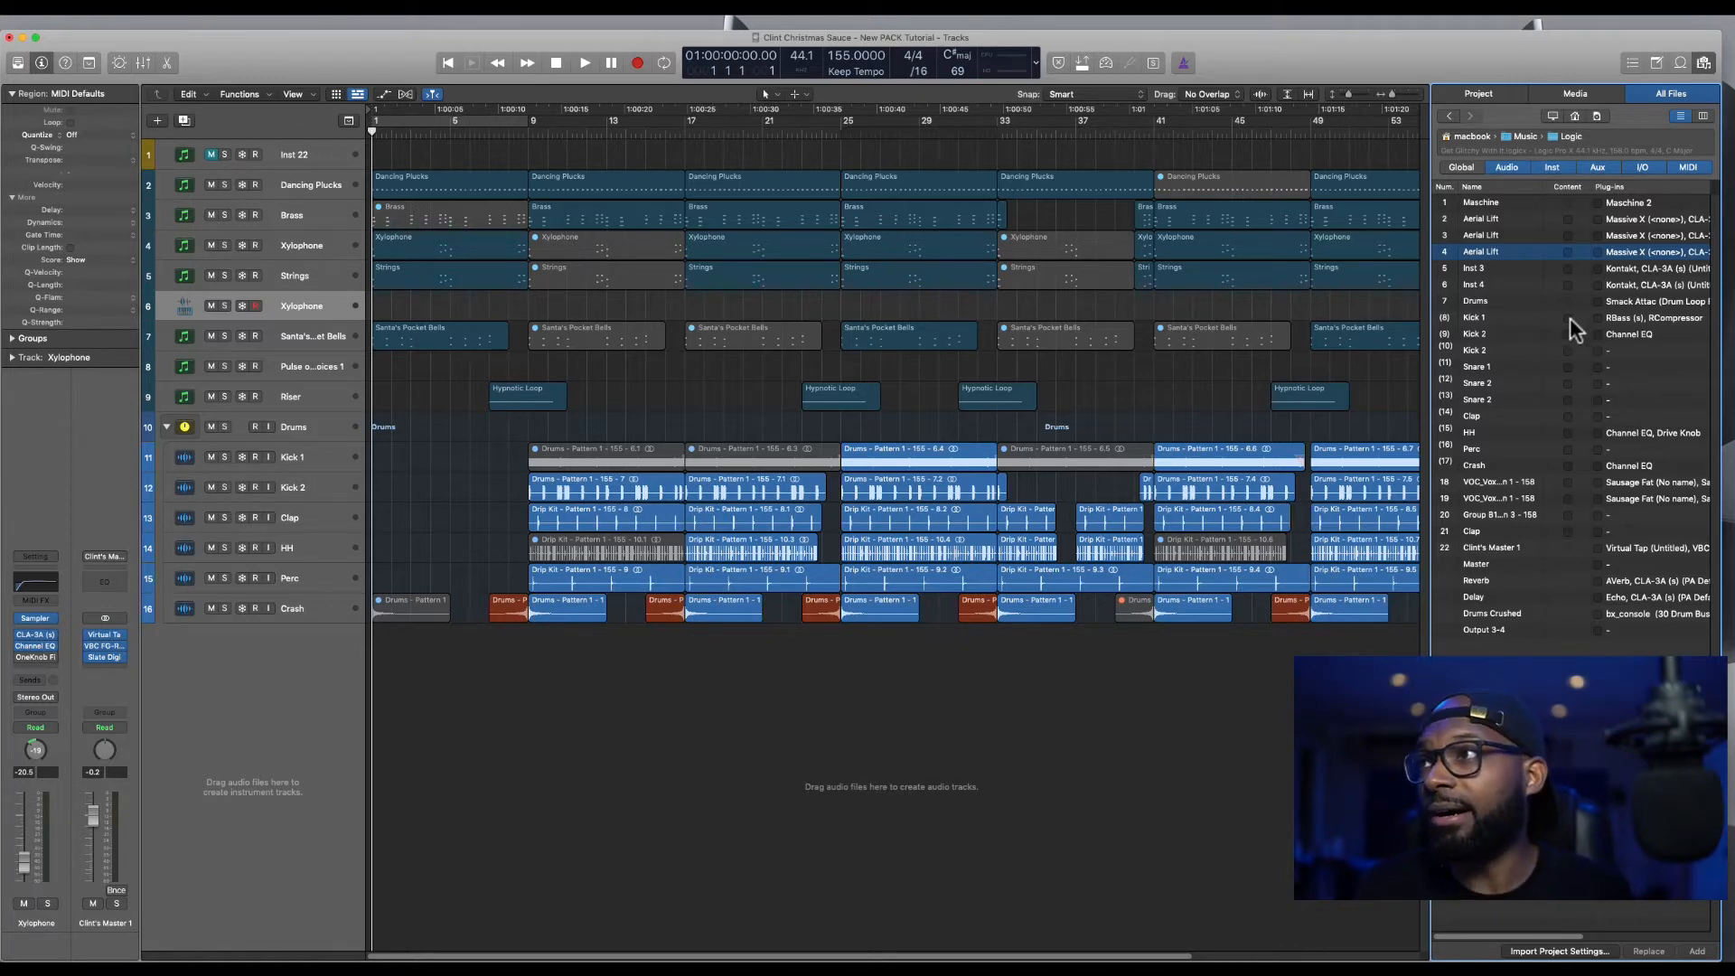
Choose the Kick 1 track from the source project's list and tick its plug-in import option
left_click(1473, 318)
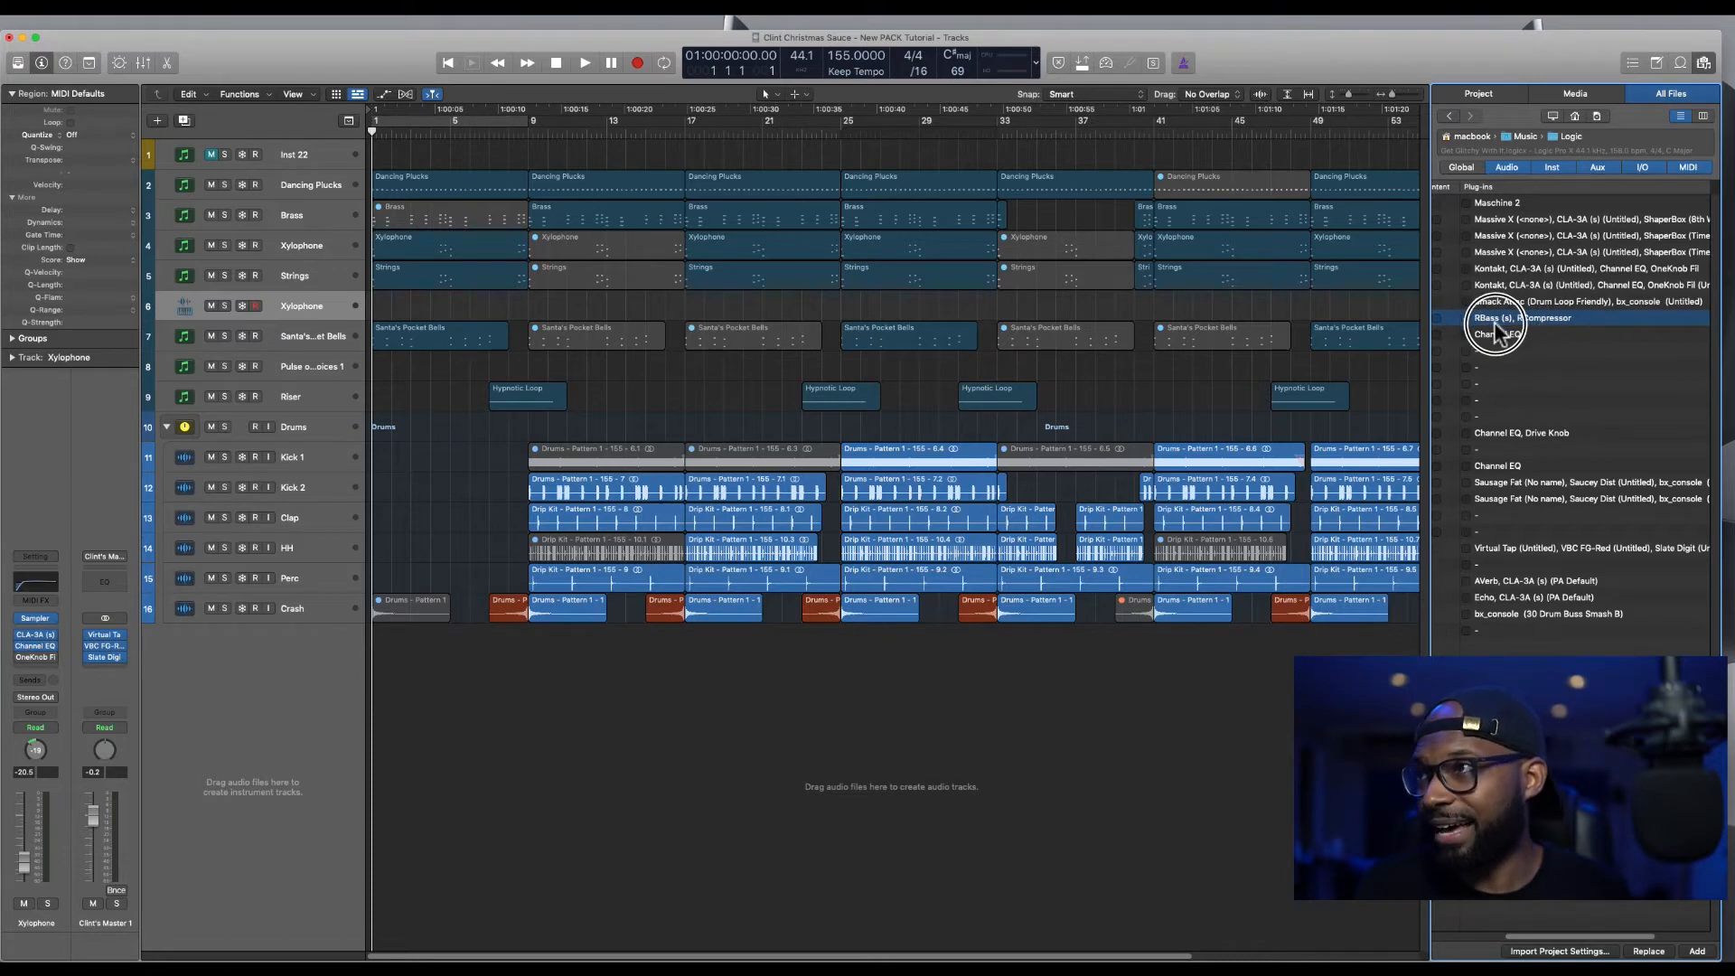
left_click(1516, 318)
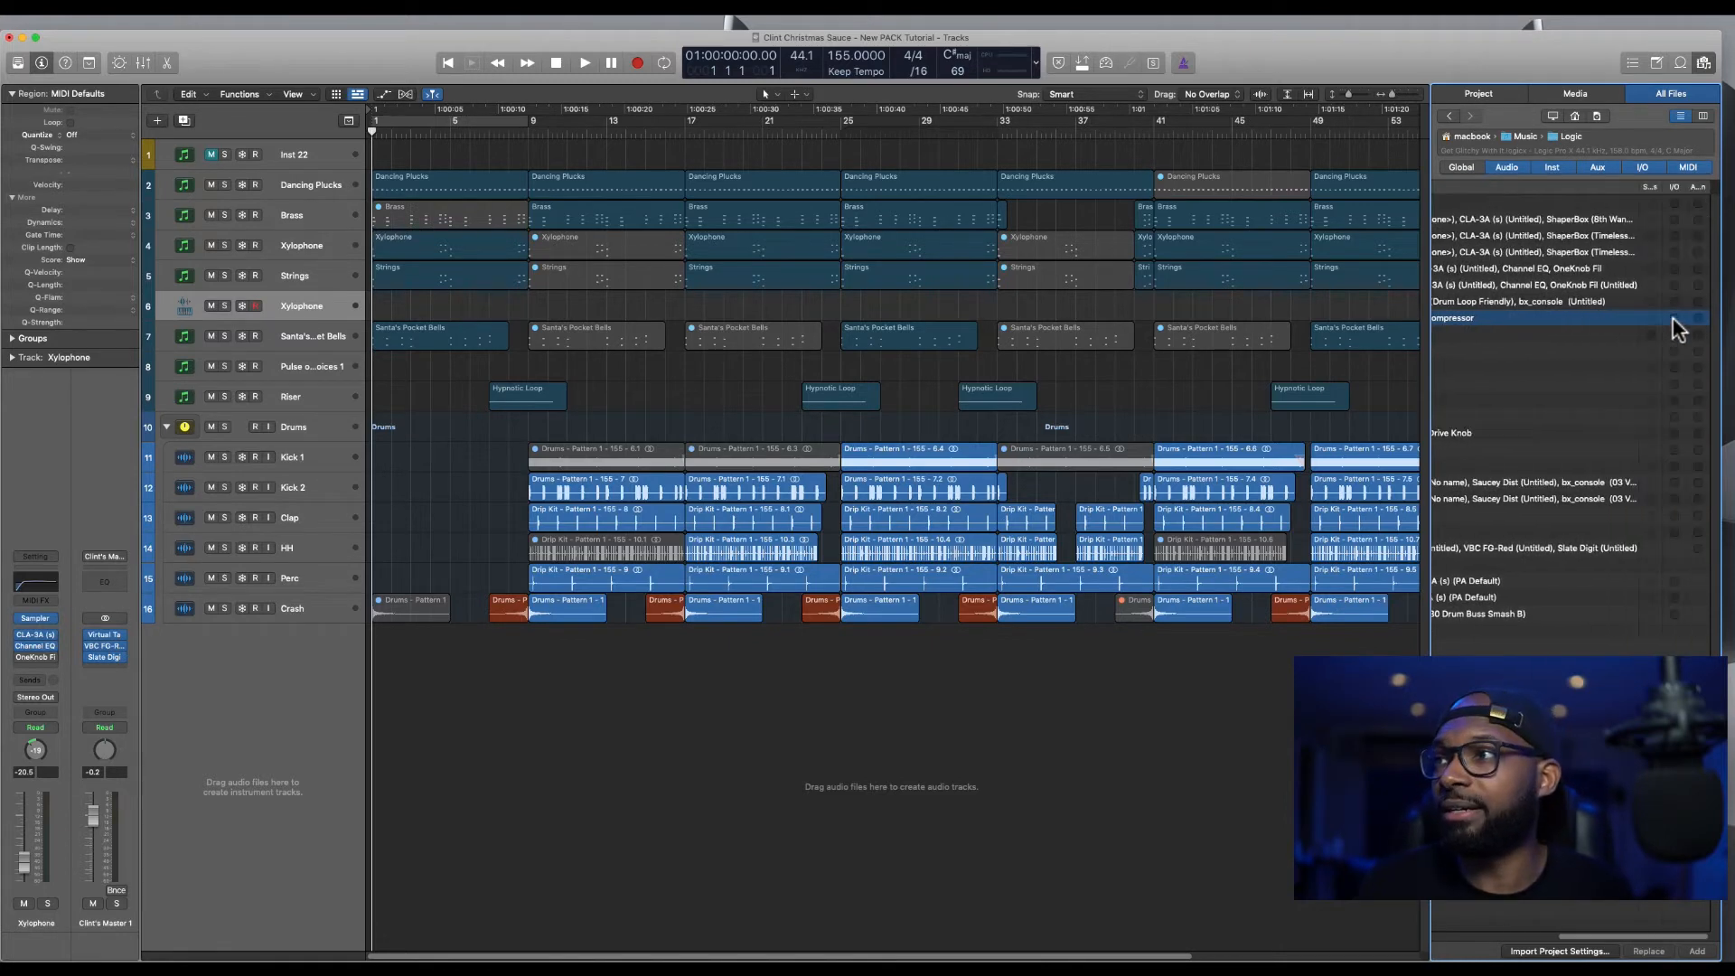
left_click(1677, 116)
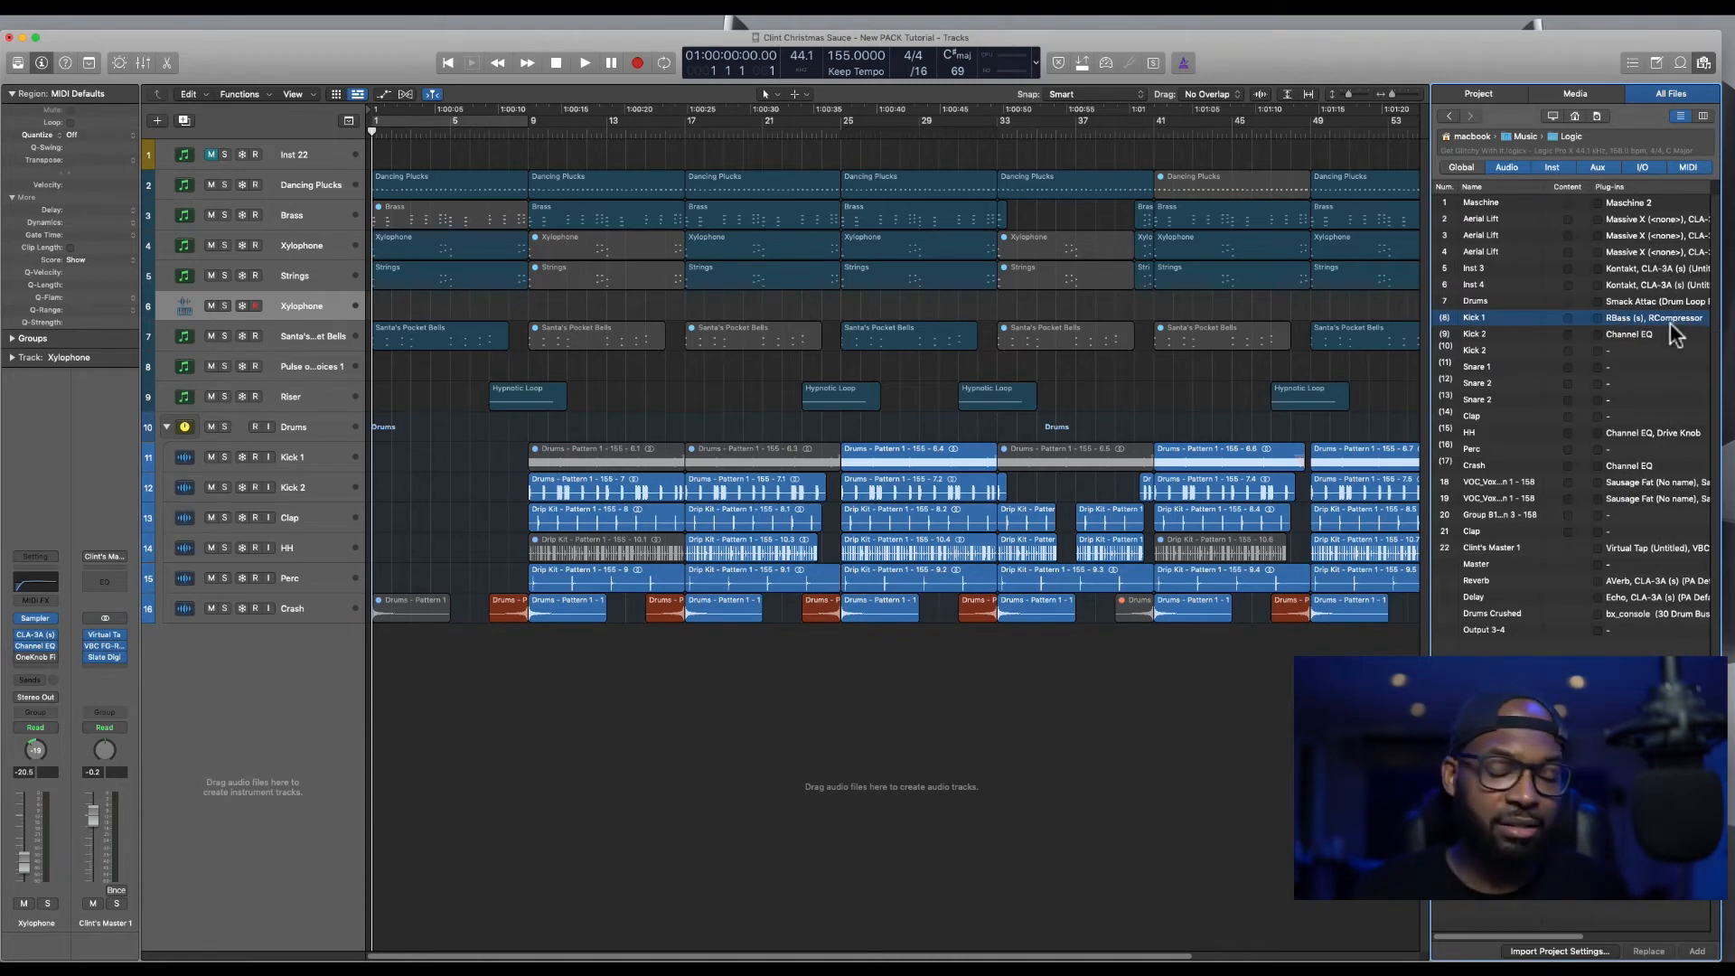
mouse_move(1672, 373)
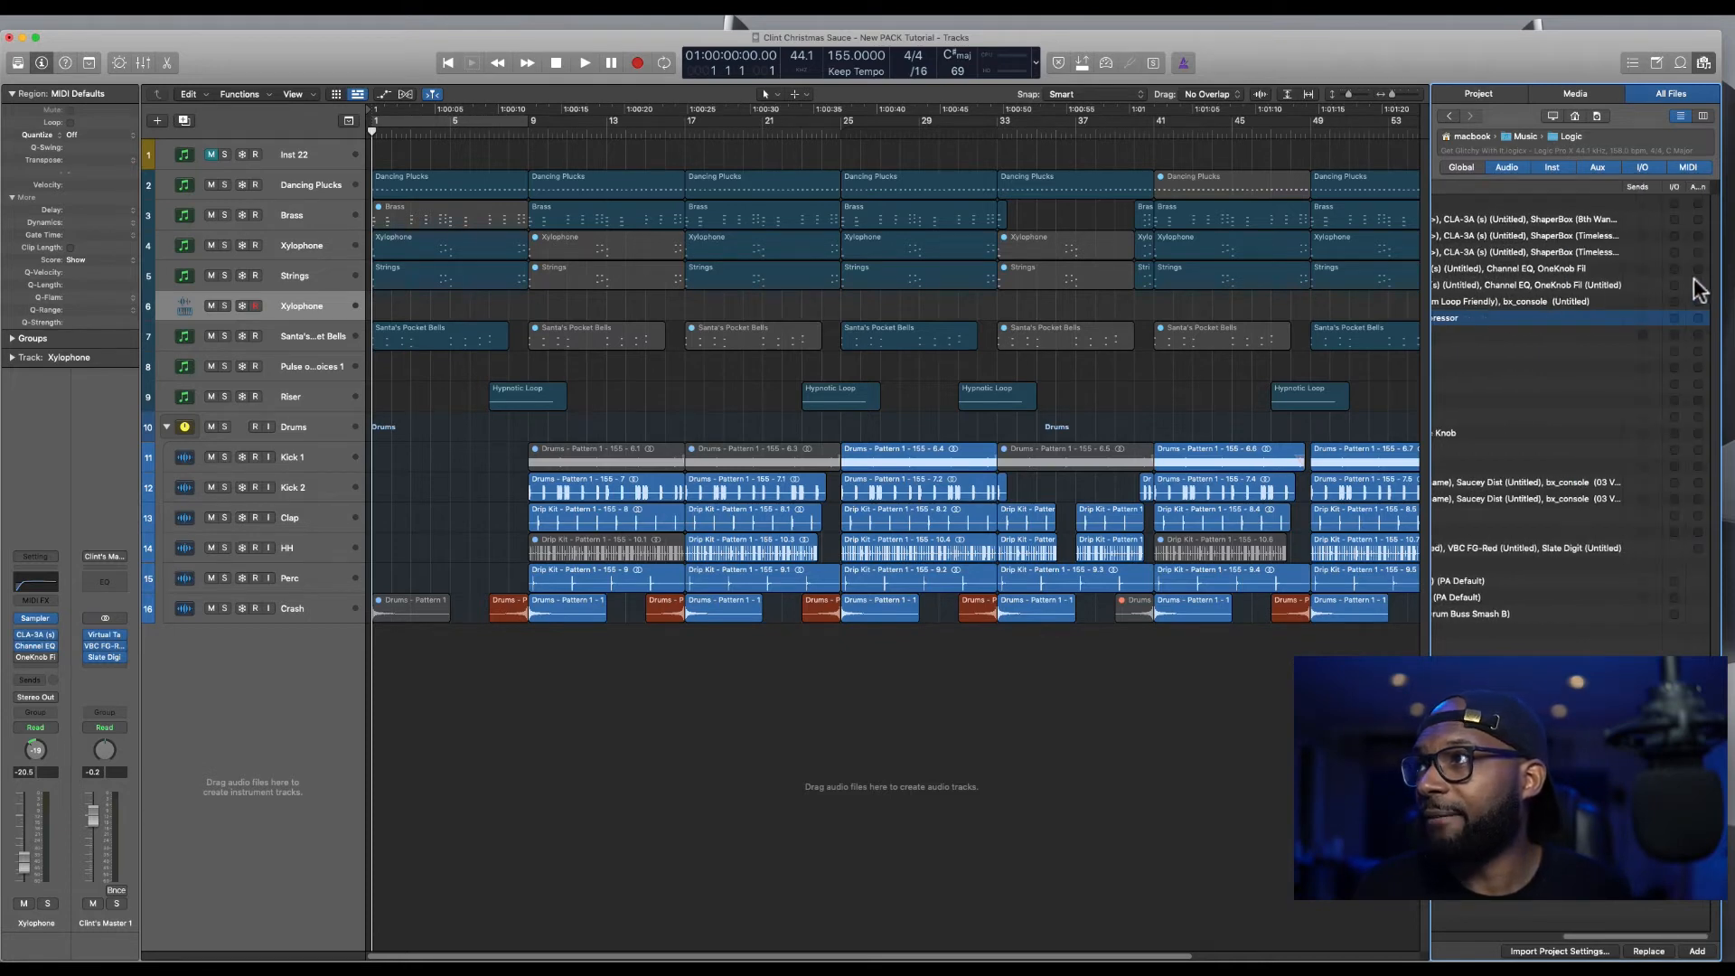
mouse_move(1654, 197)
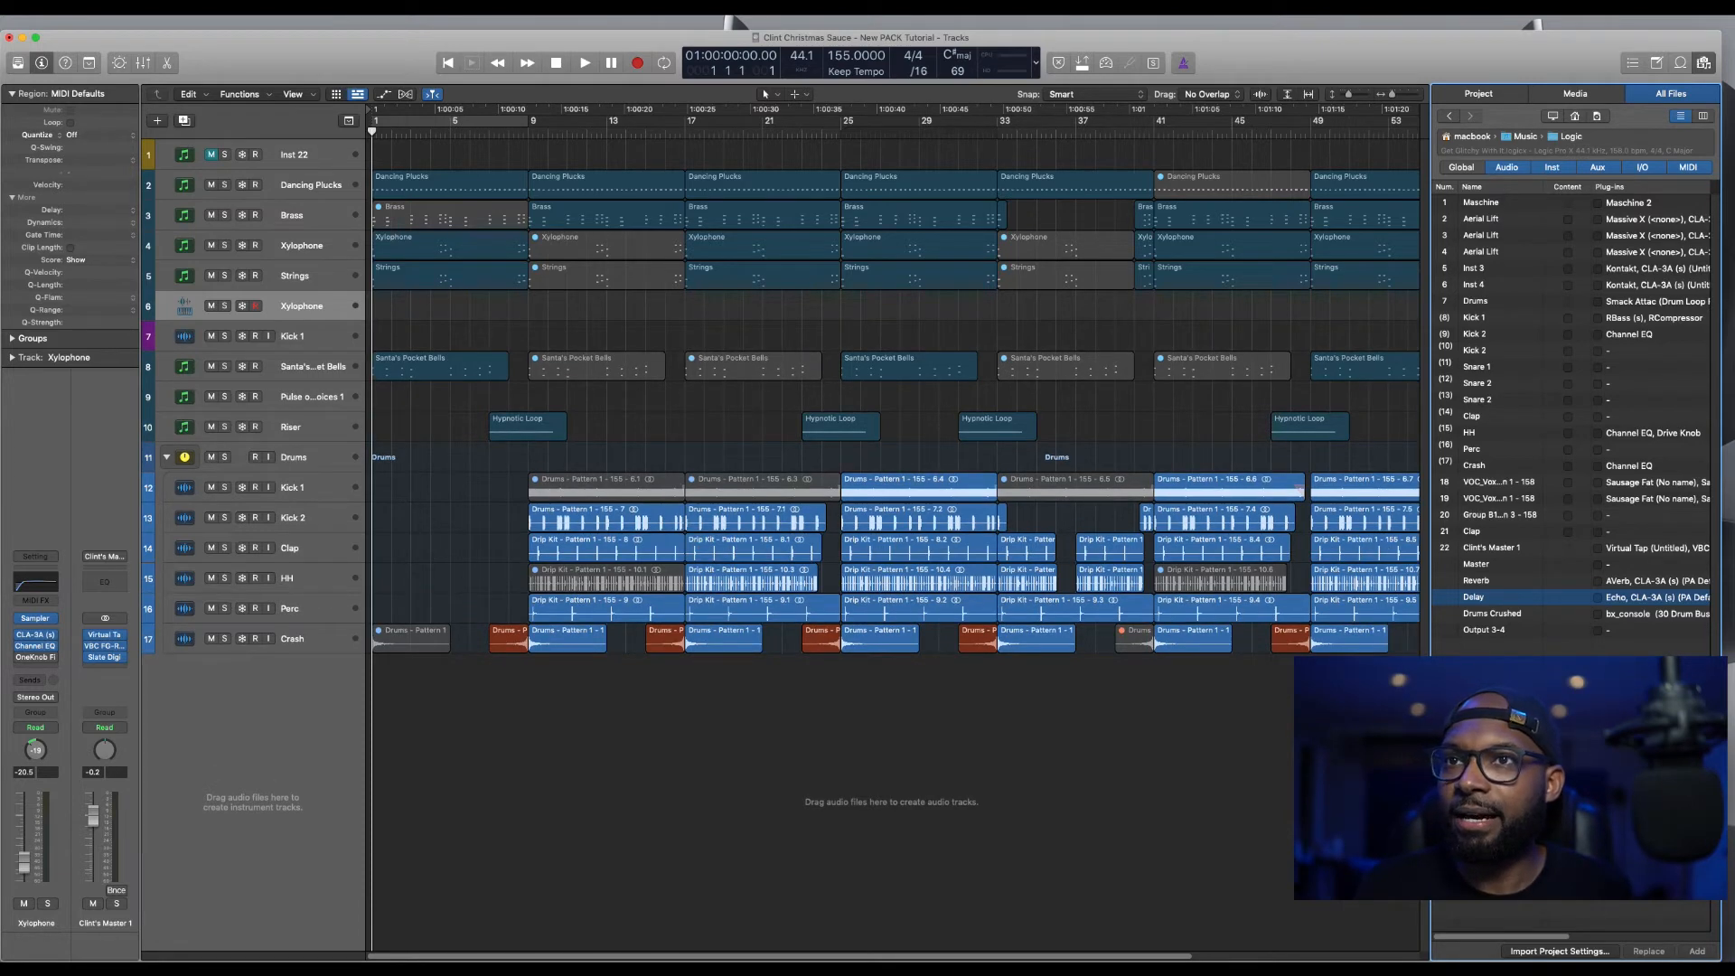
mouse_move(1089, 648)
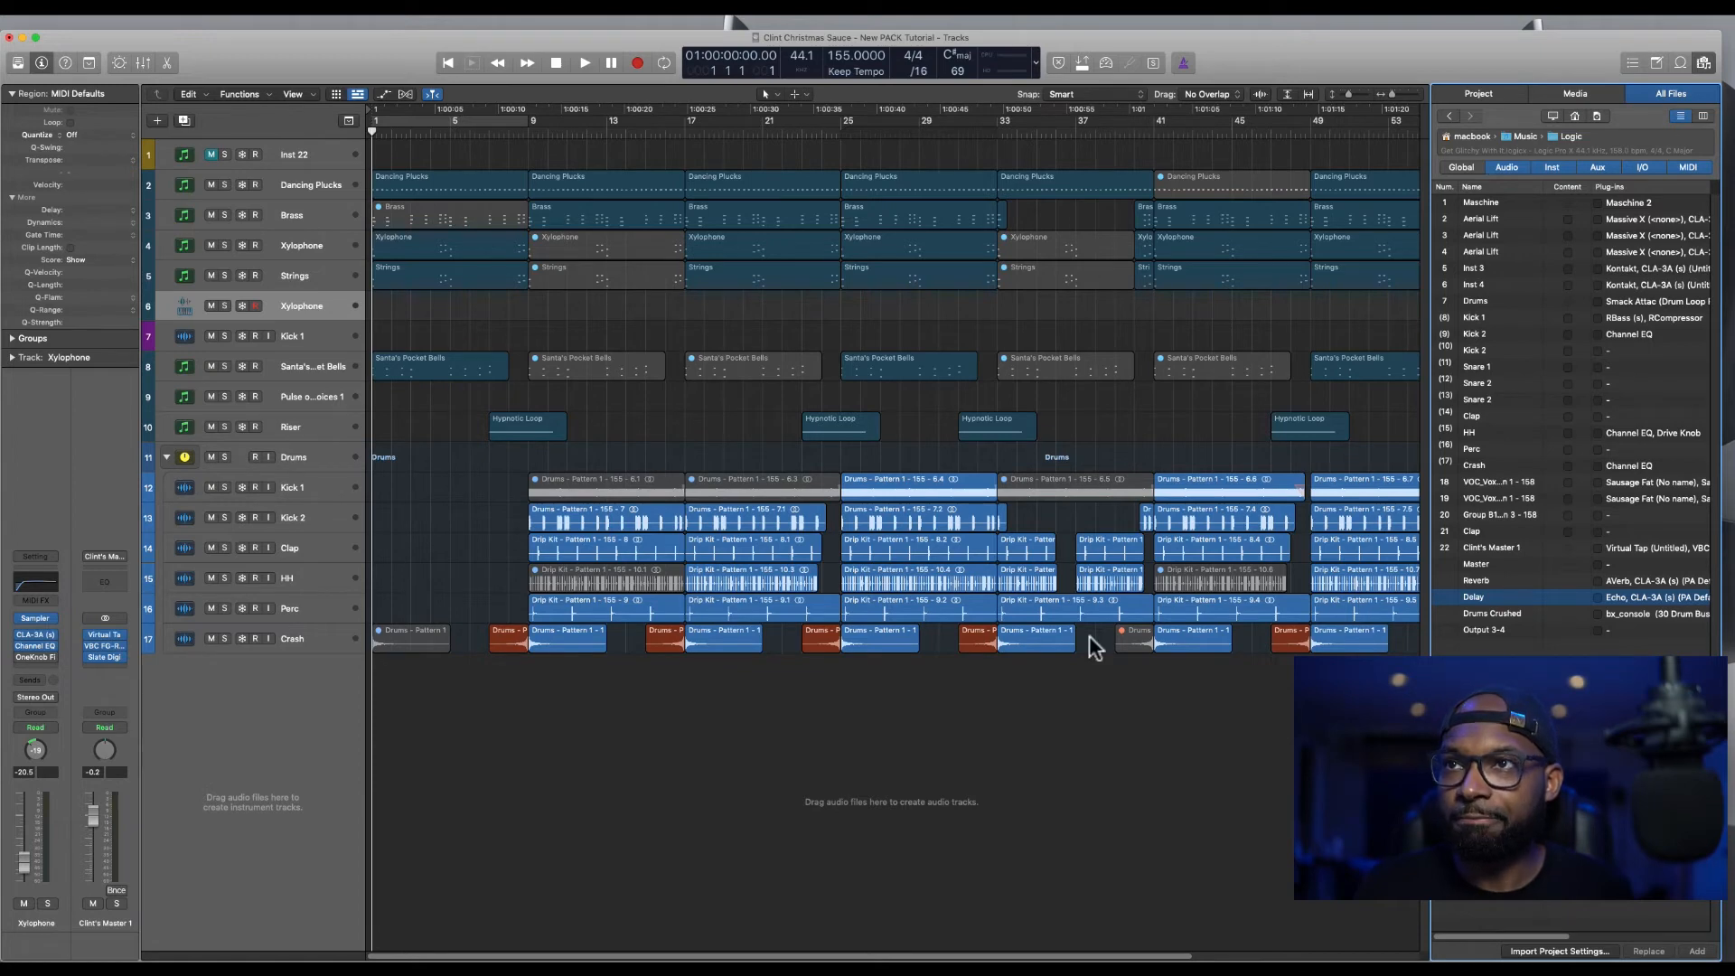
mouse_move(323, 354)
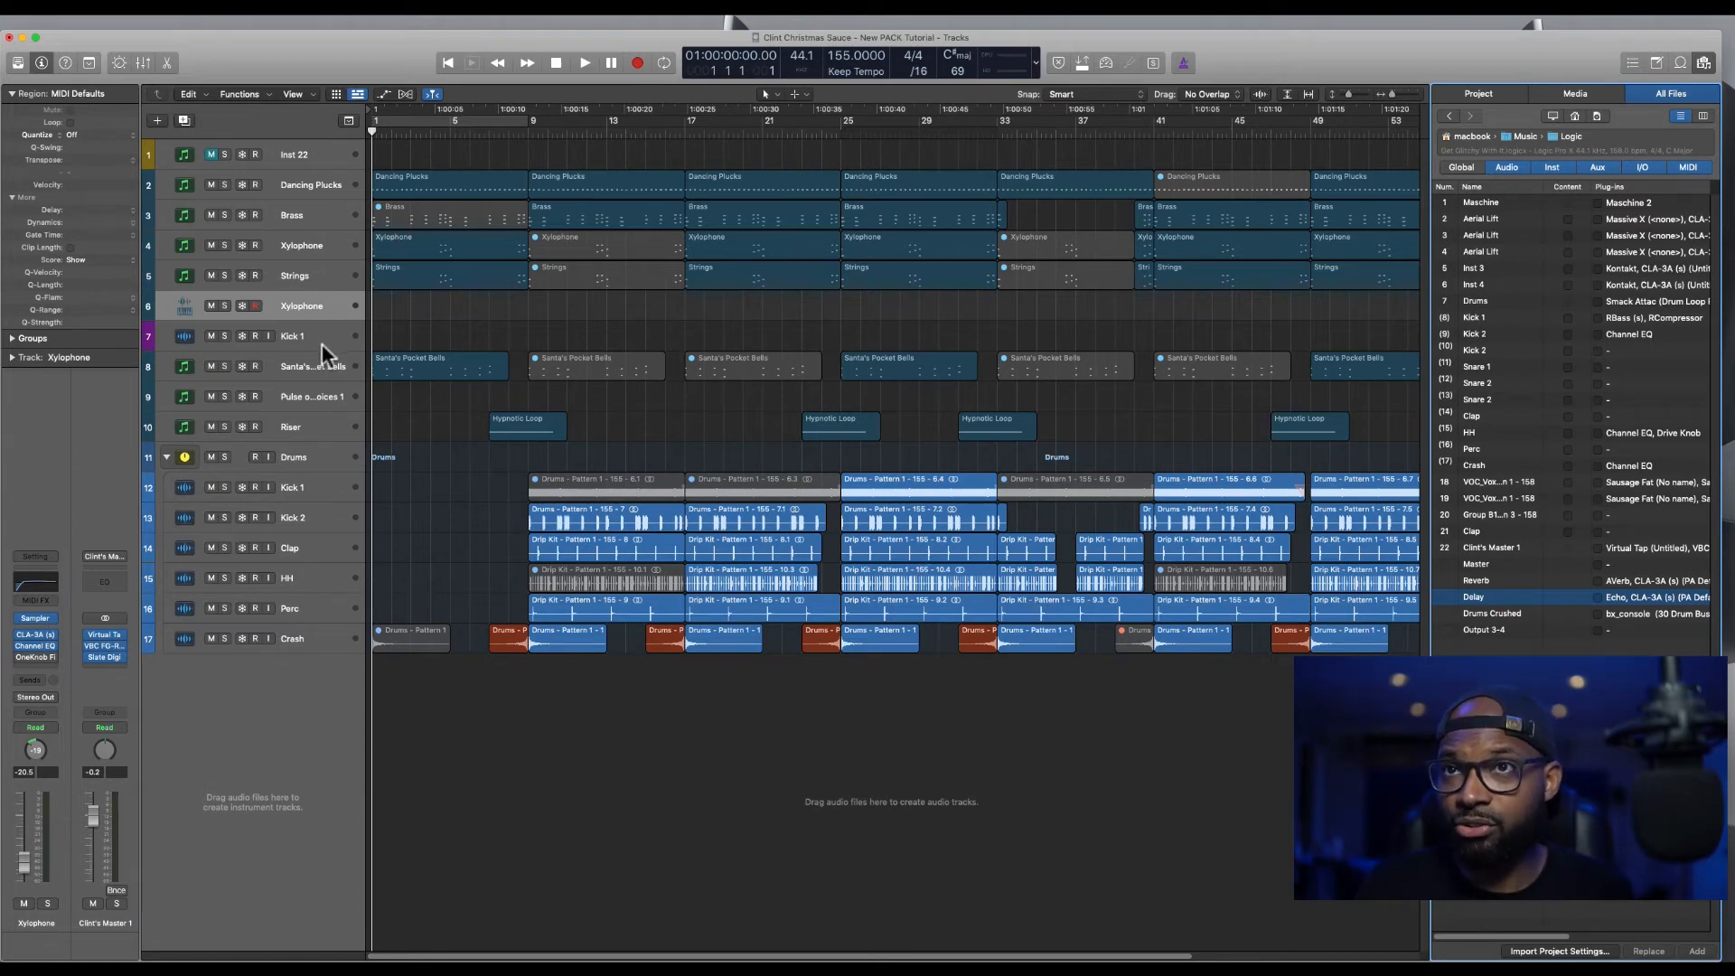
Select the newly imported Kick 1 track, now track 7 in the arrangement
left_click(293, 337)
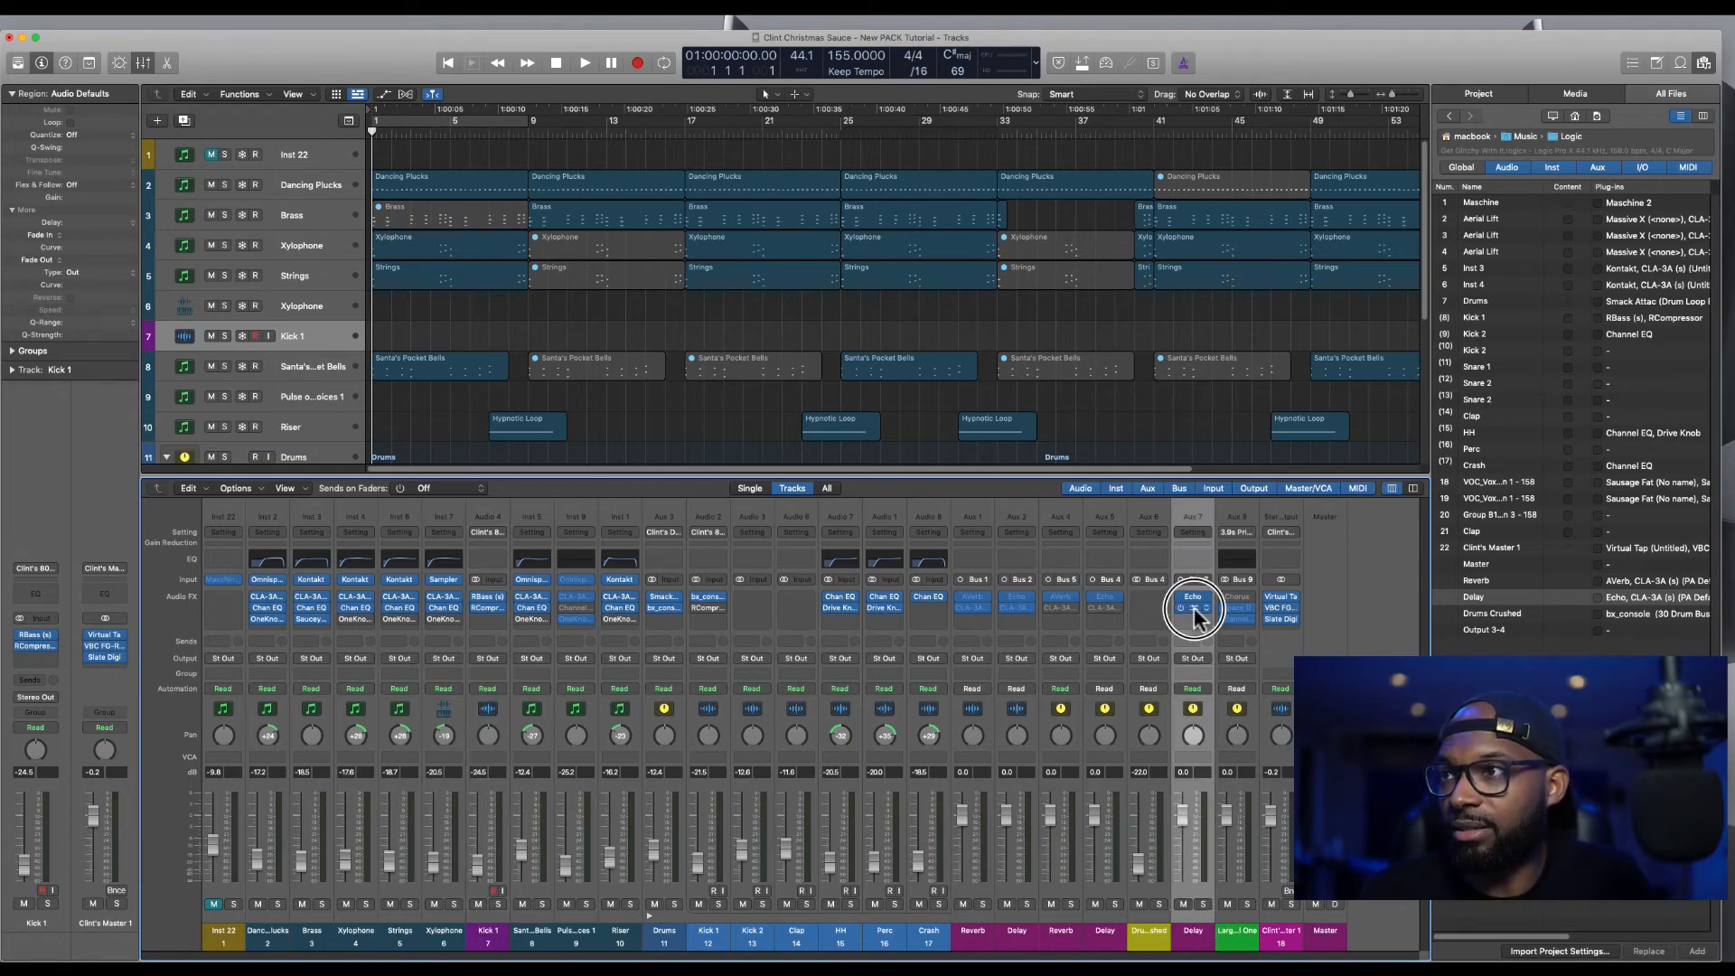
left_click(1193, 607)
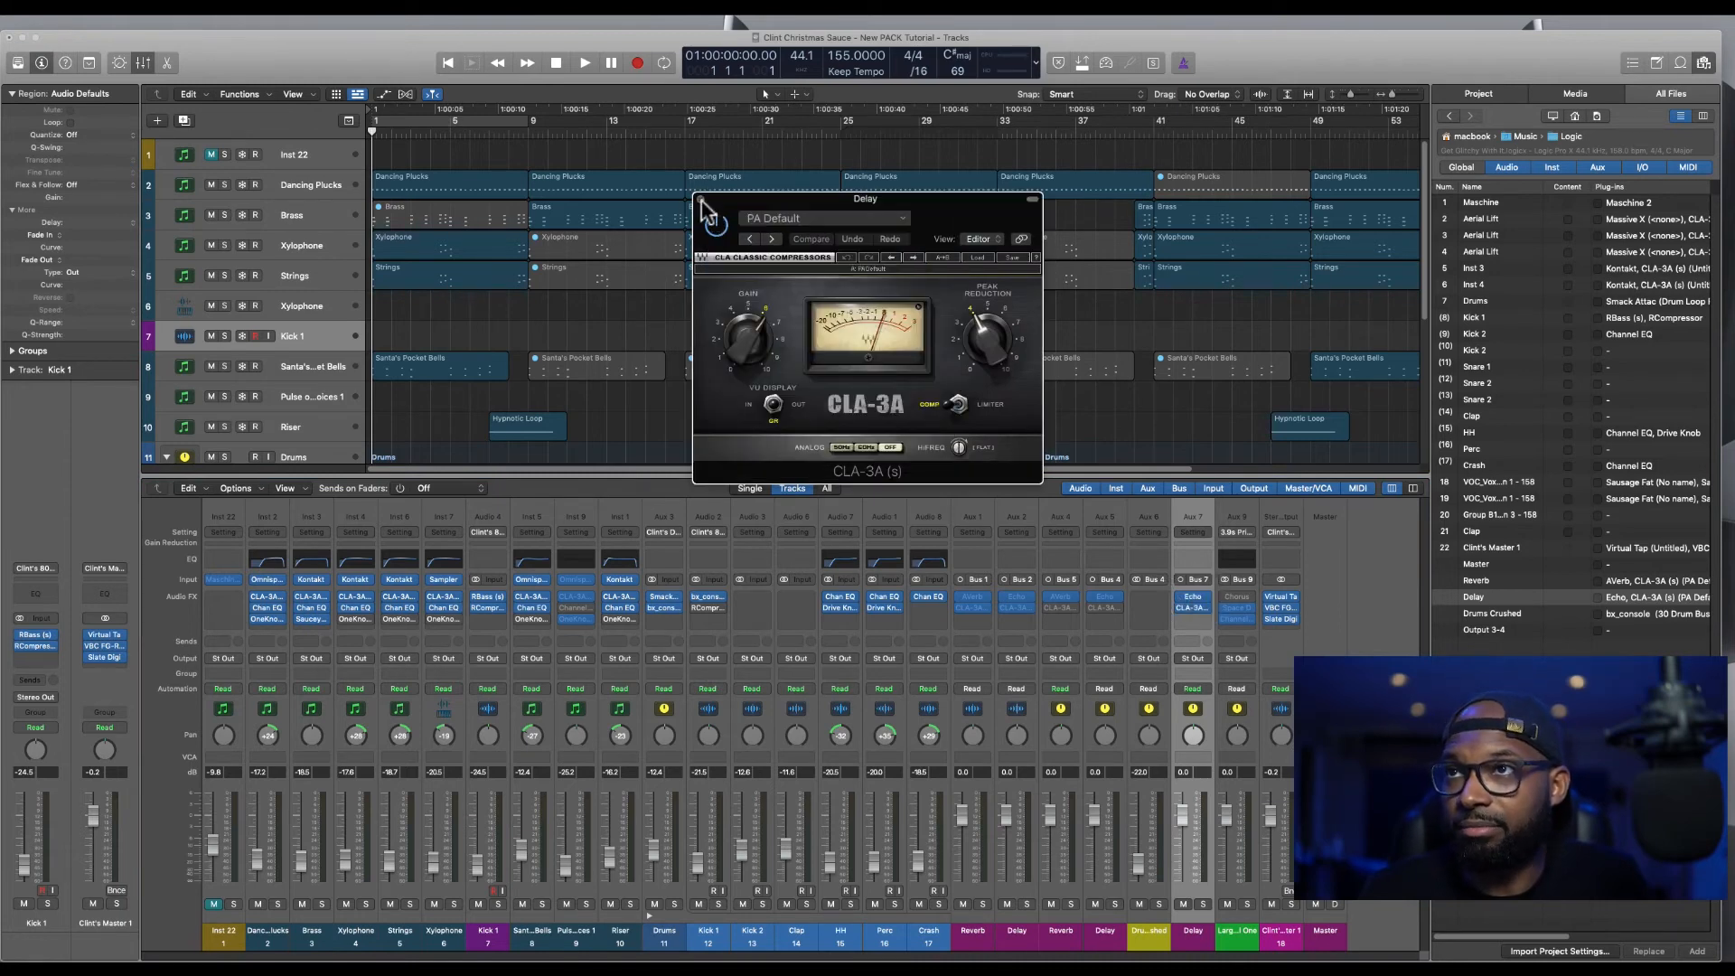
left_click(704, 206)
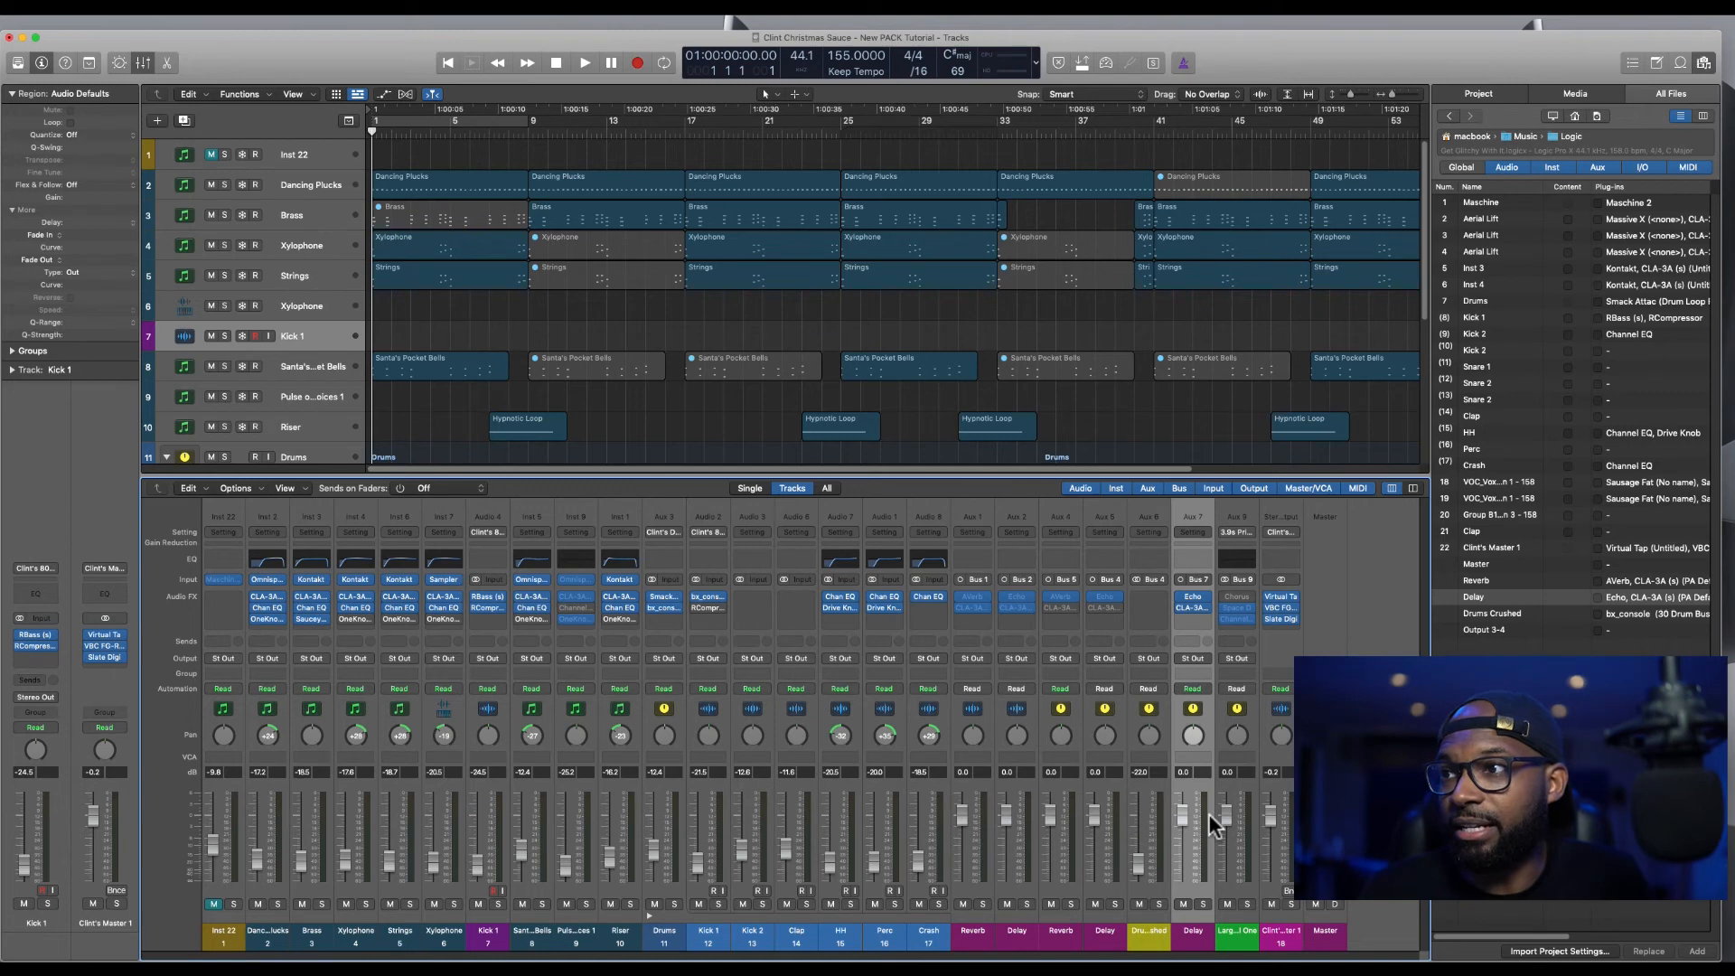